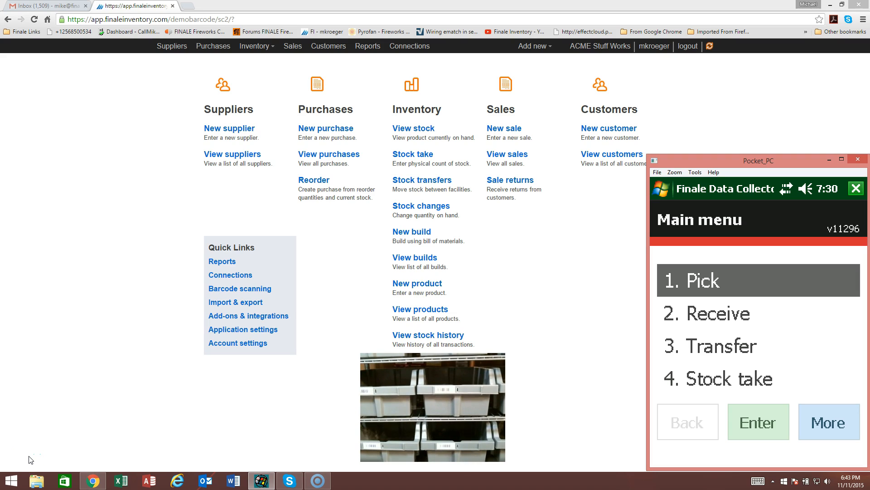
mouse_move(71, 375)
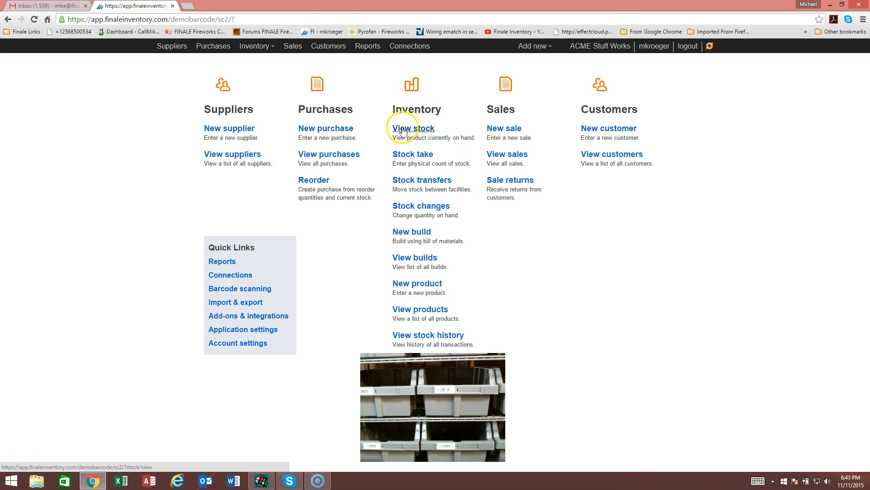
Open the stock view showing WD-1TB-RE3 with zero on hand.
left_click(412, 128)
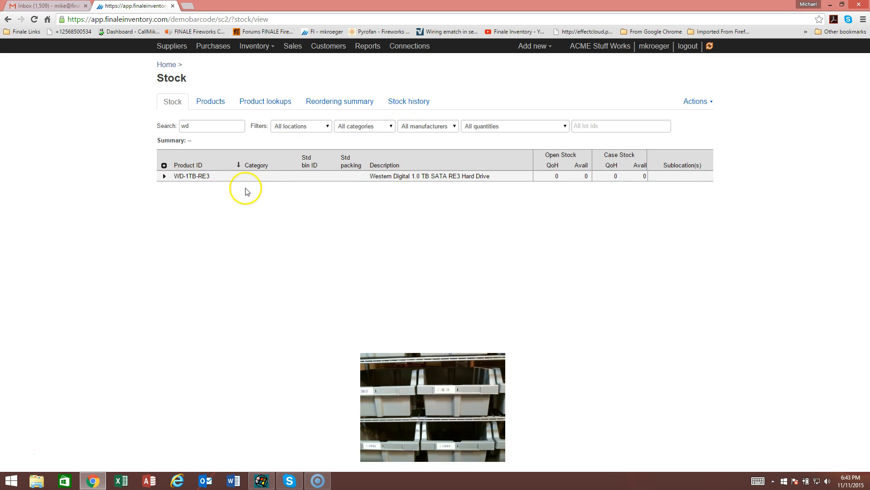
mouse_move(559, 183)
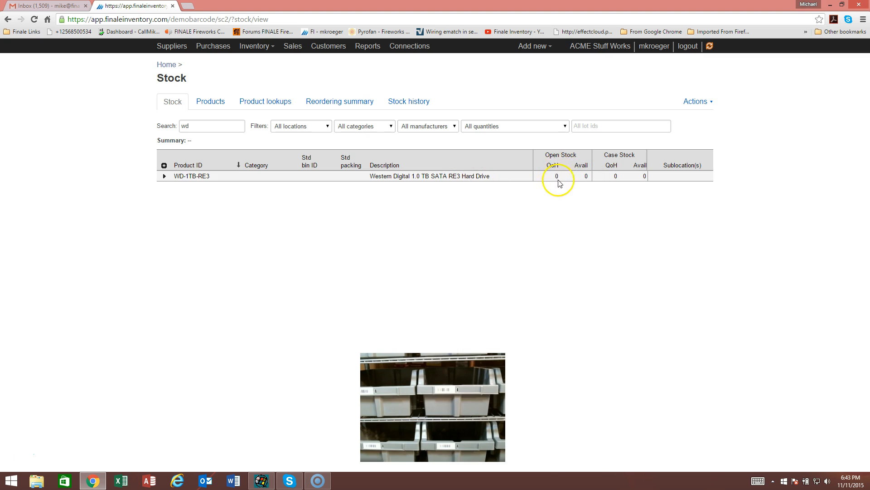
mouse_move(563, 250)
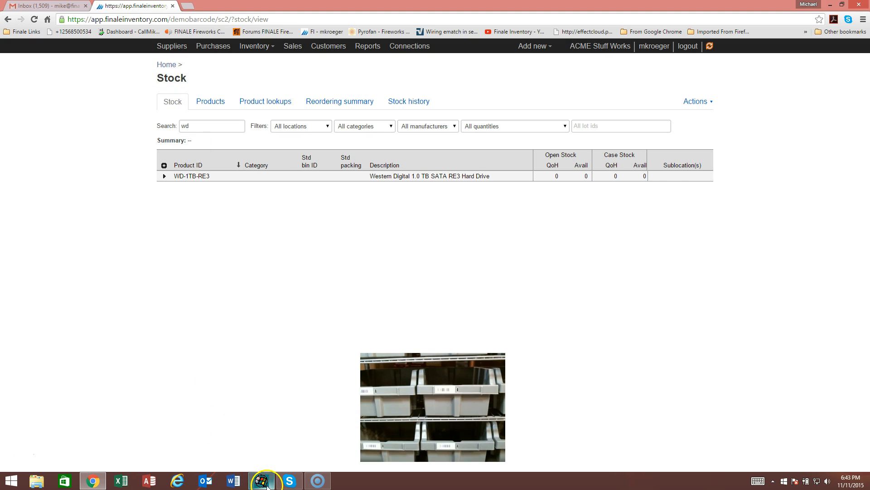
Scan two WD-1TB-RE3 drives into A08 on Pocket_PC and exit to main menu.
left_click(261, 480)
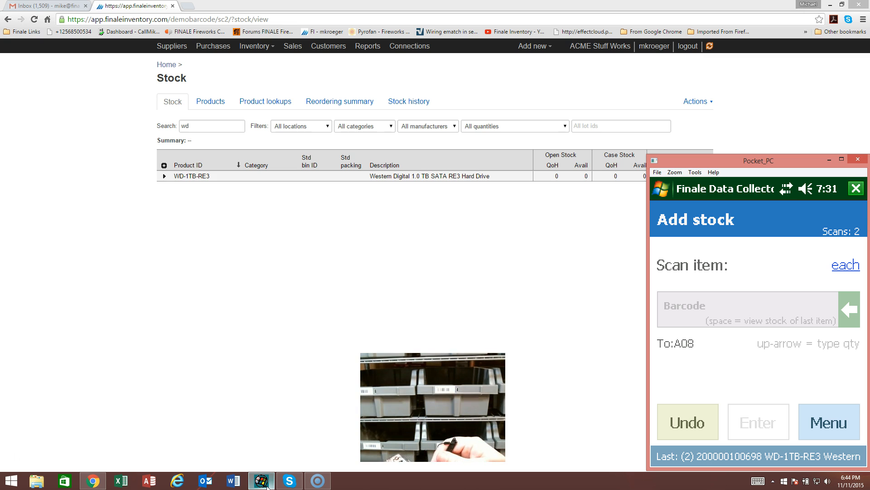
left_click(827, 422)
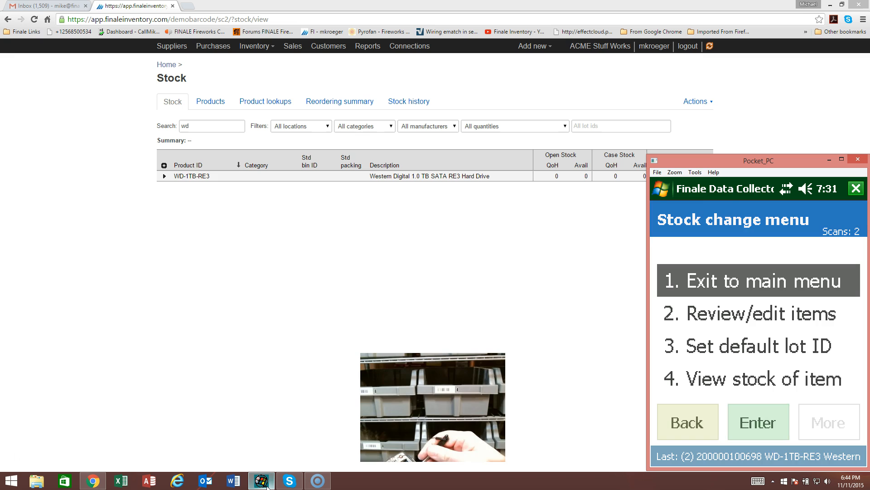
left_click(757, 280)
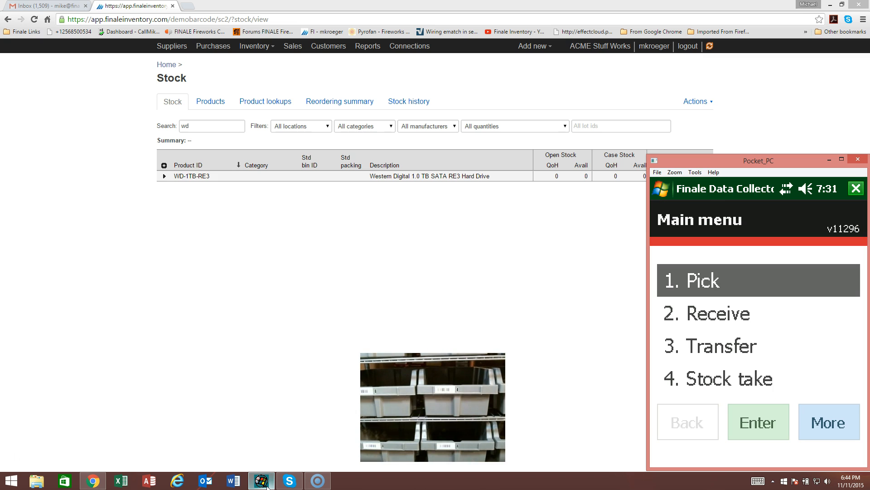
Connect to the docked Pocket_PC and sync two WD-1TB-RE3 drives into A08.
left_click(166, 64)
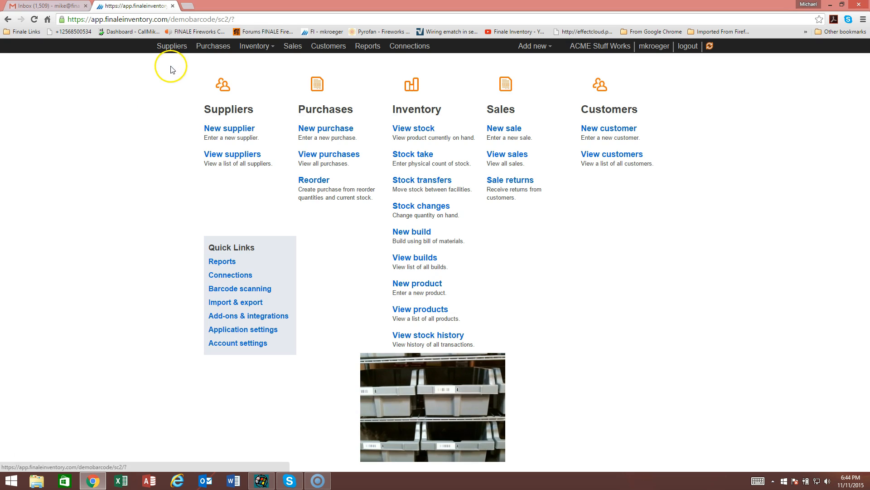
left_click(239, 288)
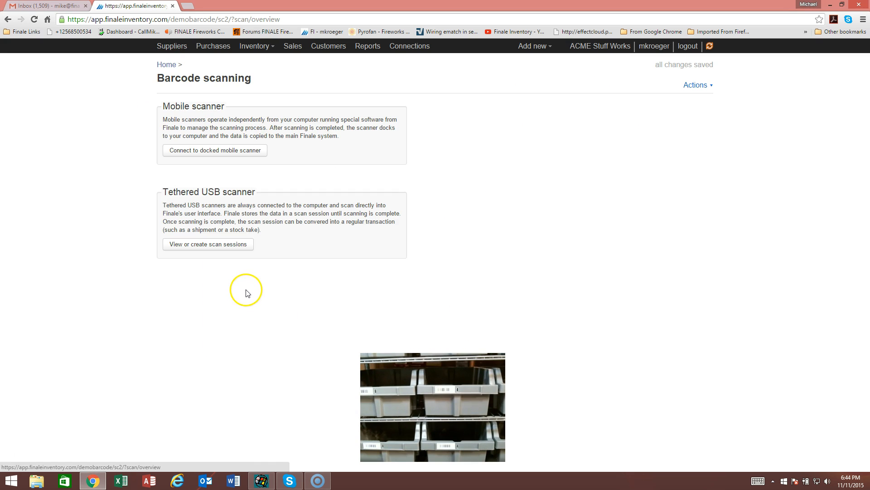
left_click(214, 150)
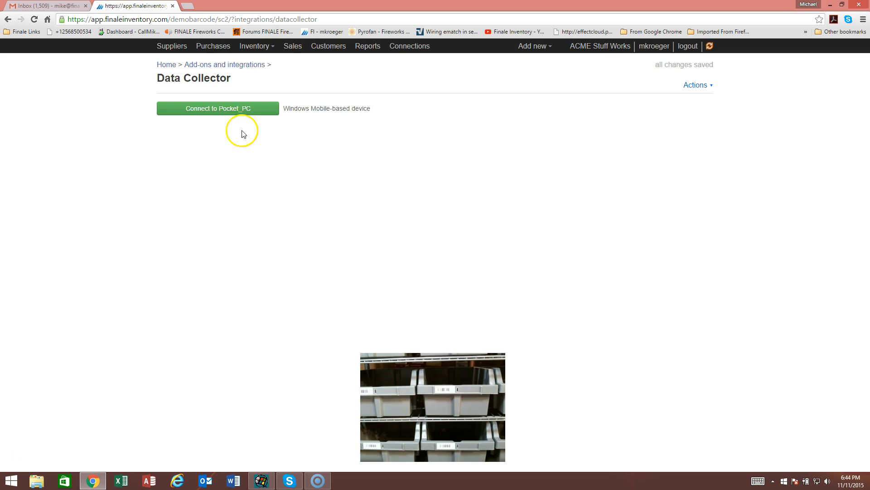
left_click(218, 108)
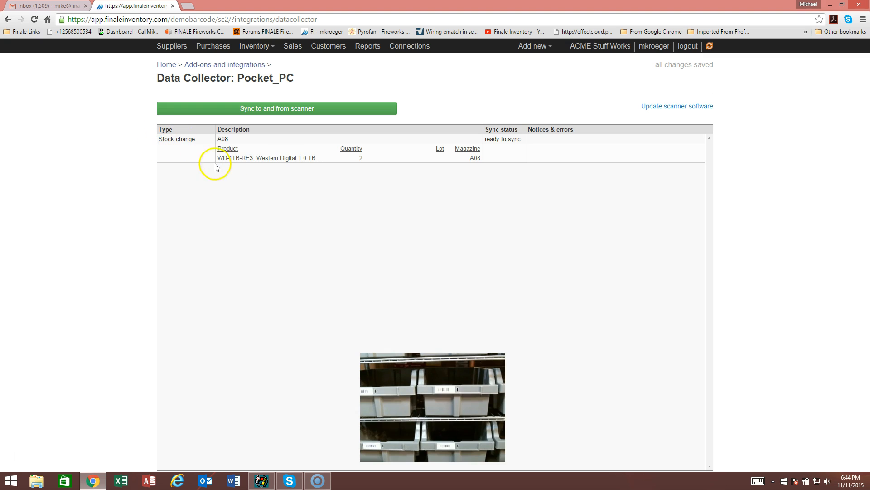
left_click(277, 108)
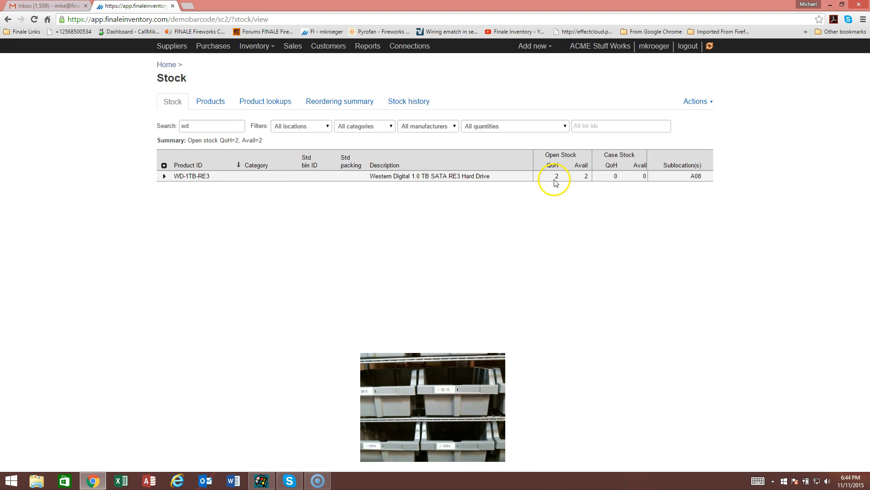
mouse_move(694, 182)
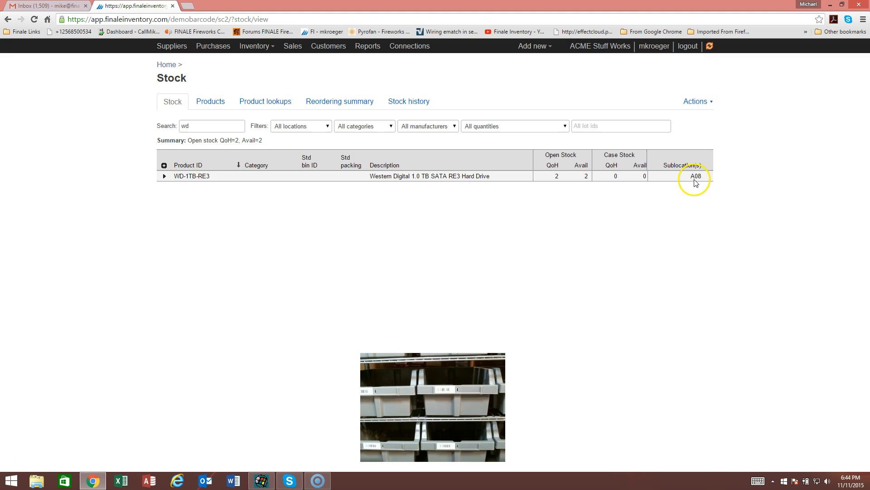